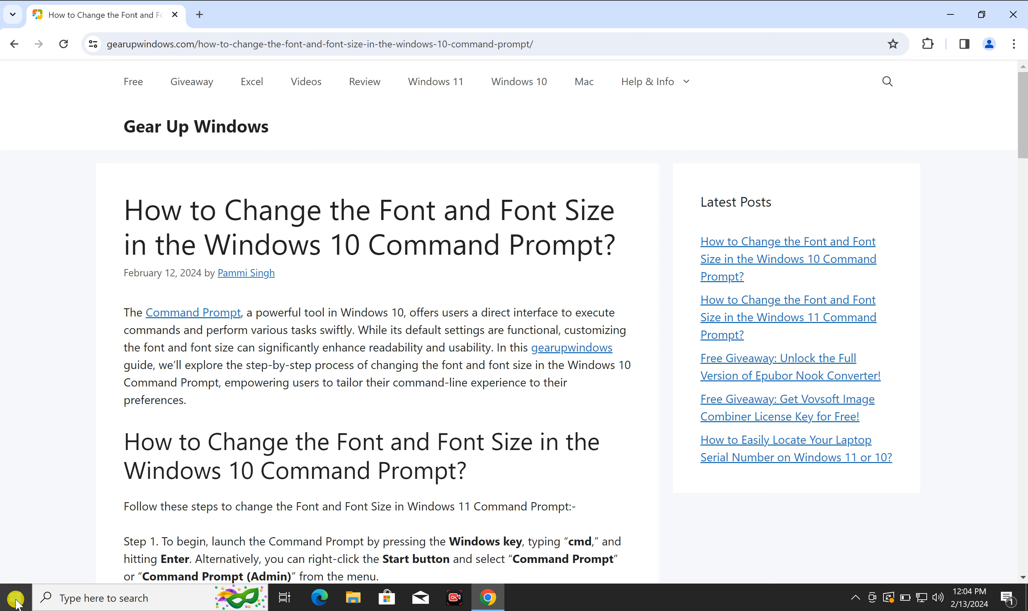
mouse_move(14, 598)
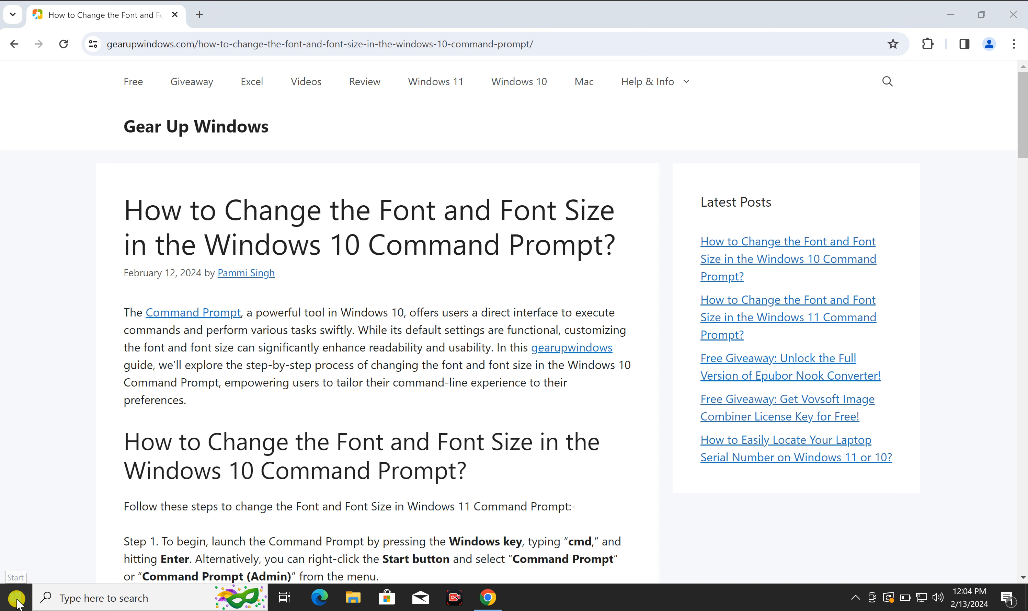
Step: Search Start for 'cmd' to launch Command Prompt
text(c)
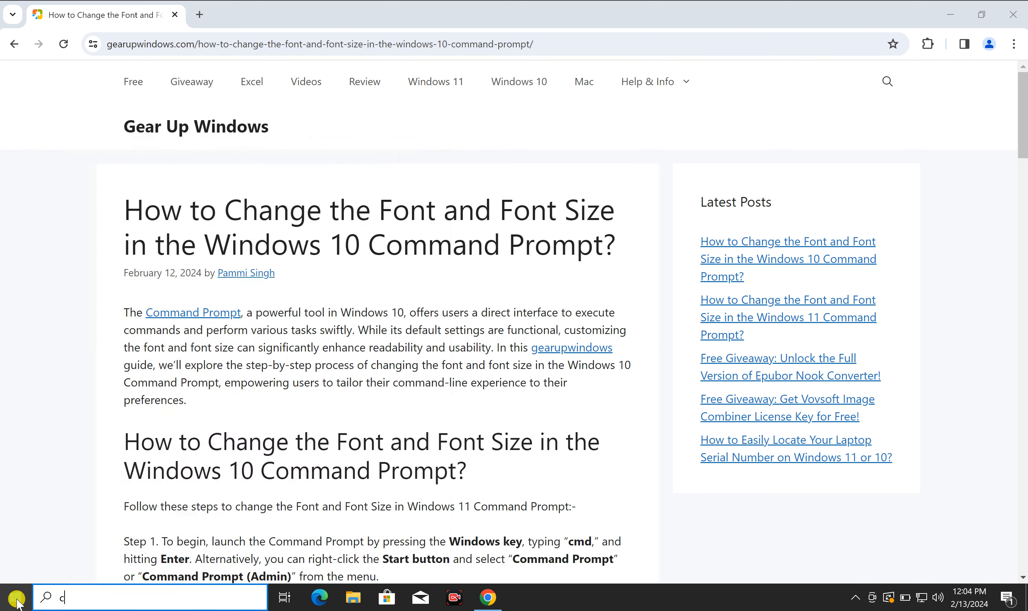
text(md)
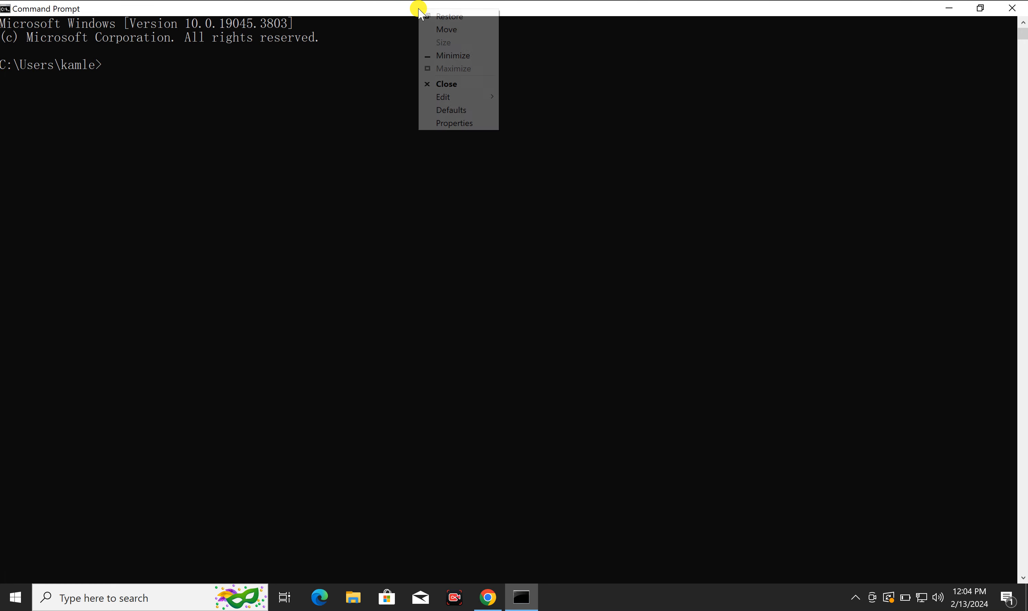
mouse_move(467, 123)
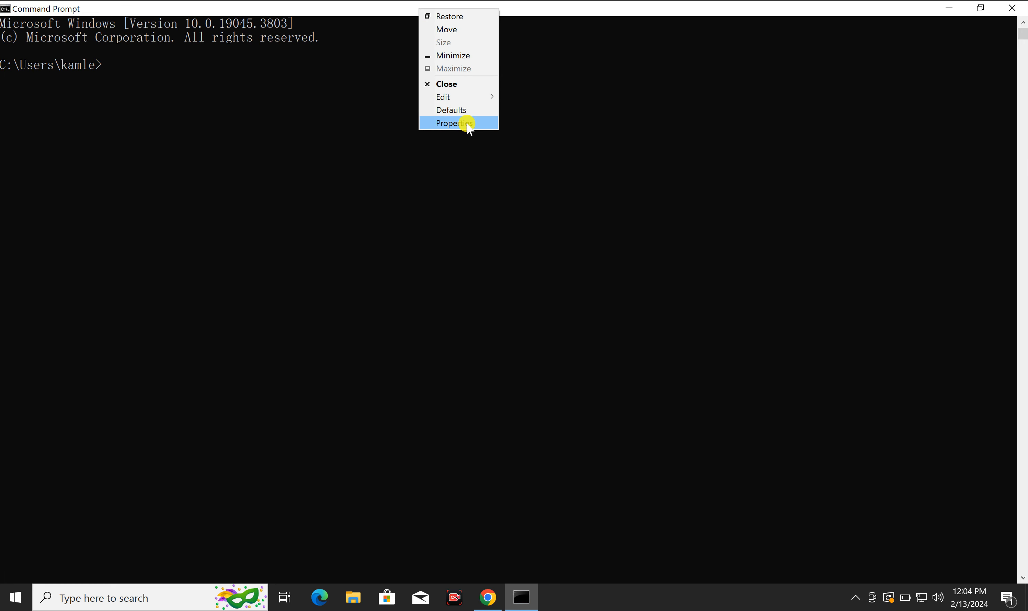
Step: Bring up the window's Properties dialog showing NSimSun at size 20
click(451, 123)
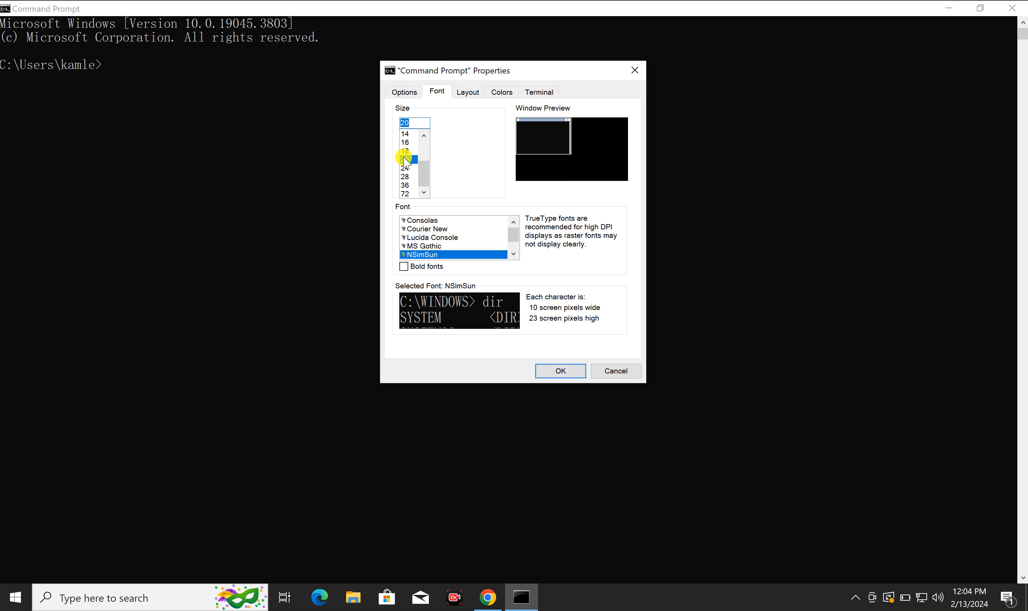
Step: Apply Raster Fonts at 10 x 20 (size 24 entry) as the console font
click(405, 168)
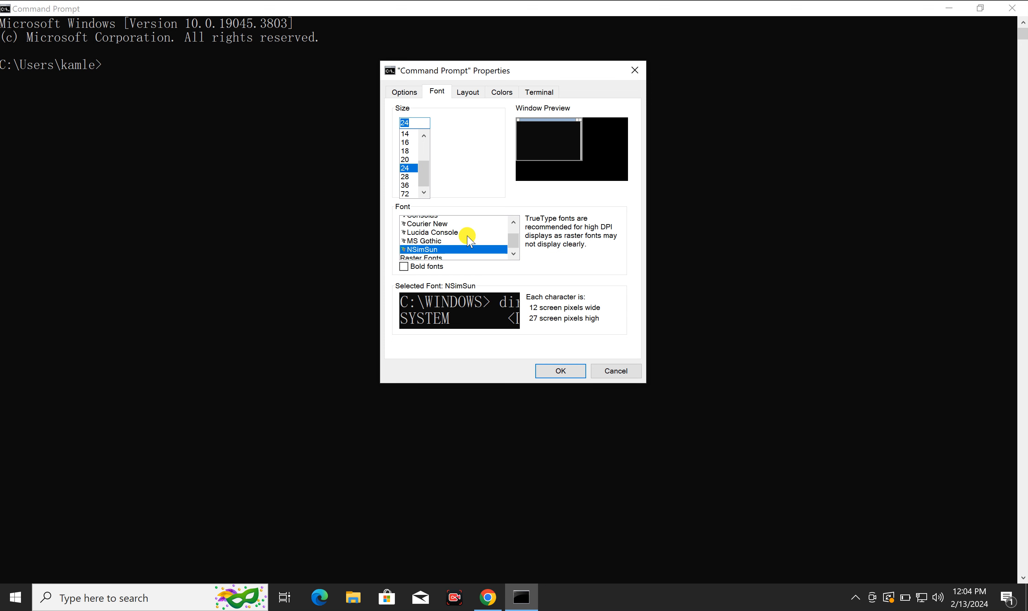
click(421, 246)
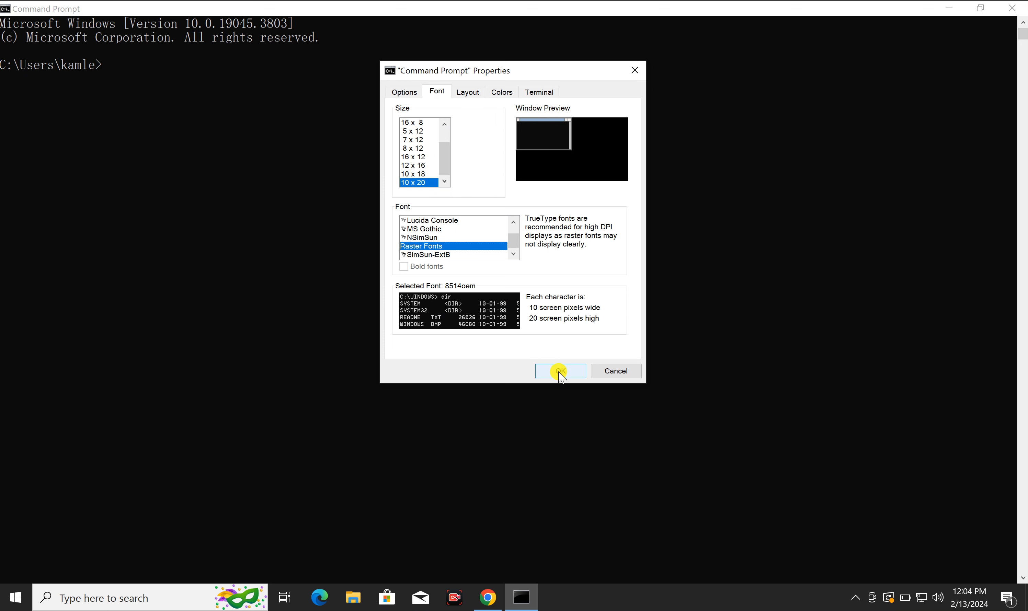
click(559, 371)
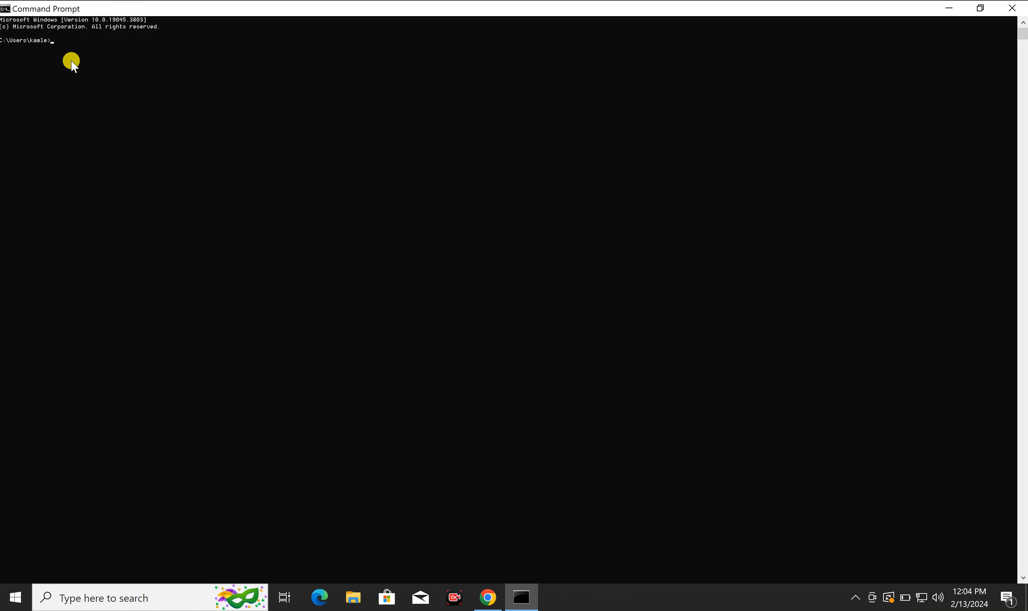
mouse_move(112, 86)
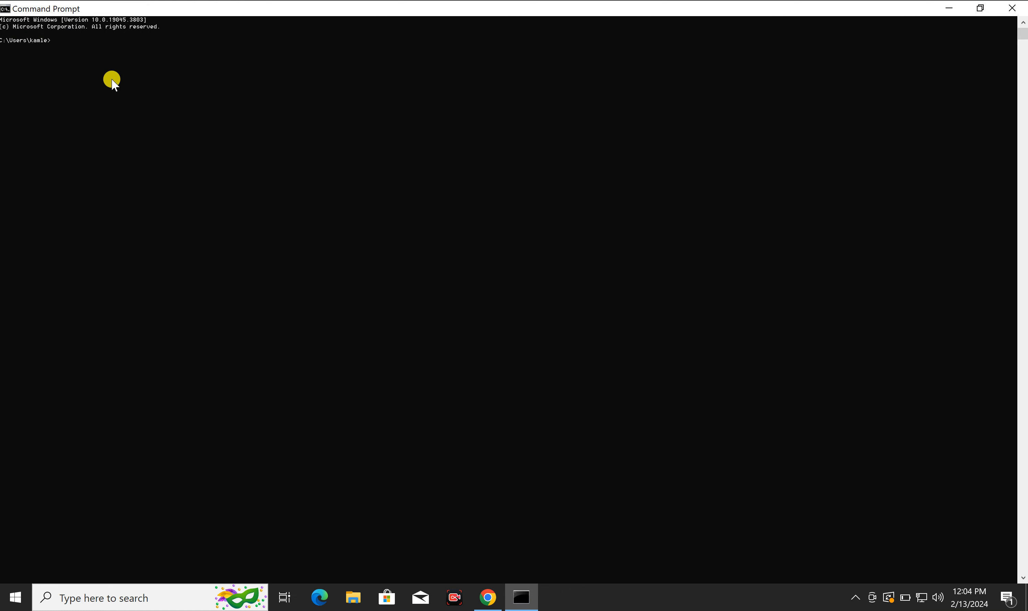